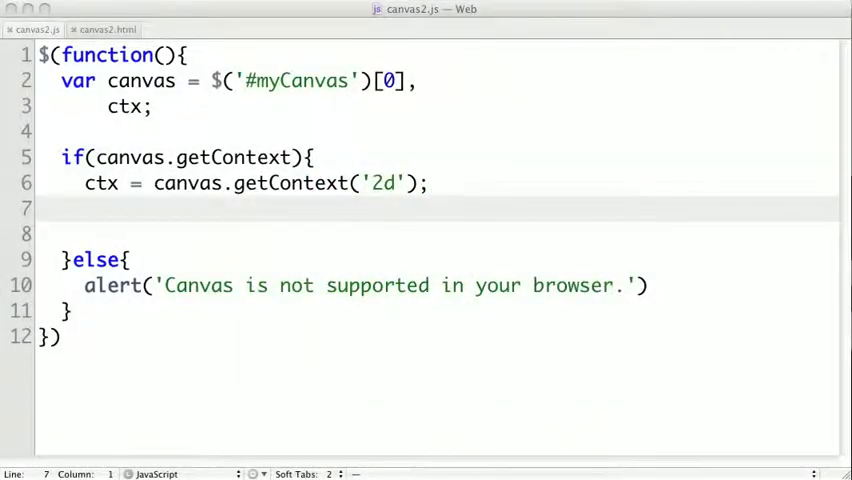
mouse_move(427, 372)
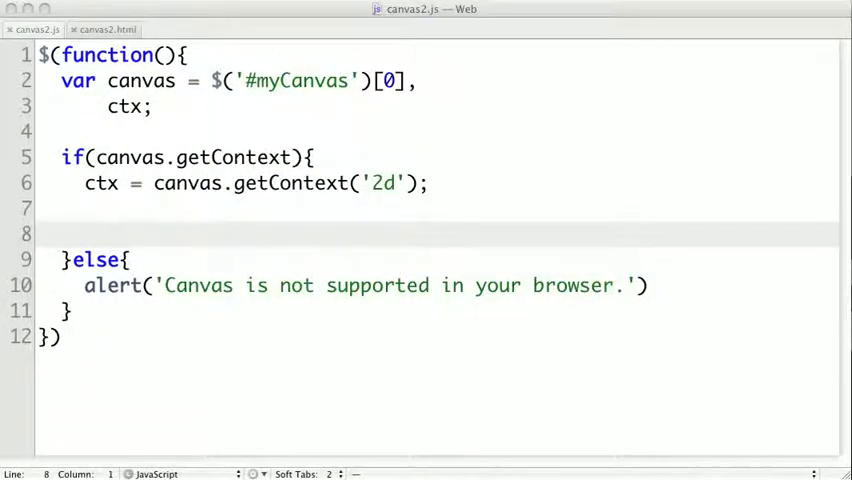
mouse_move(745, 88)
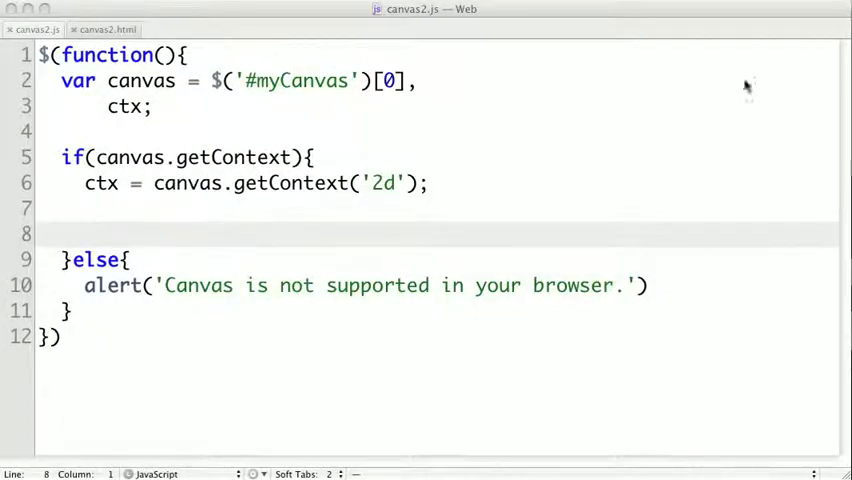
Step: Add the #494 fill style and a ctx.beginPath() call in canvas2.js
type("ctx.fillStyle = \"#494\";")
type("ctx.strokeStyle = \"#022\";")
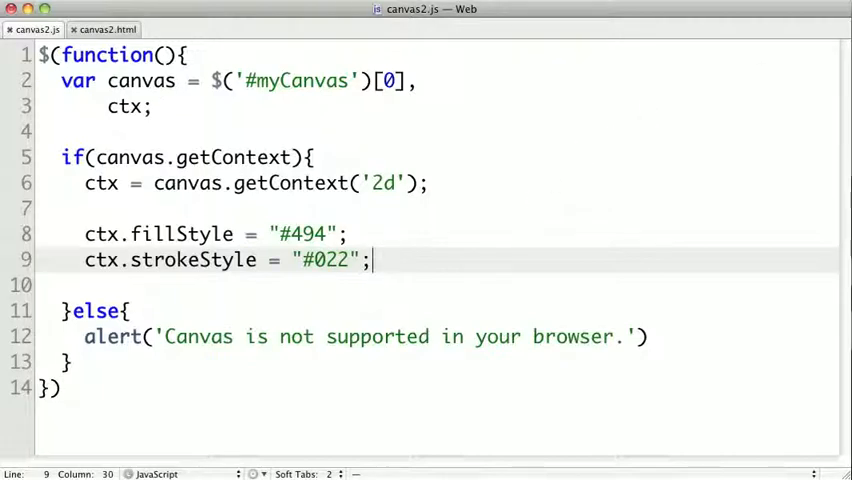
mouse_move(540, 263)
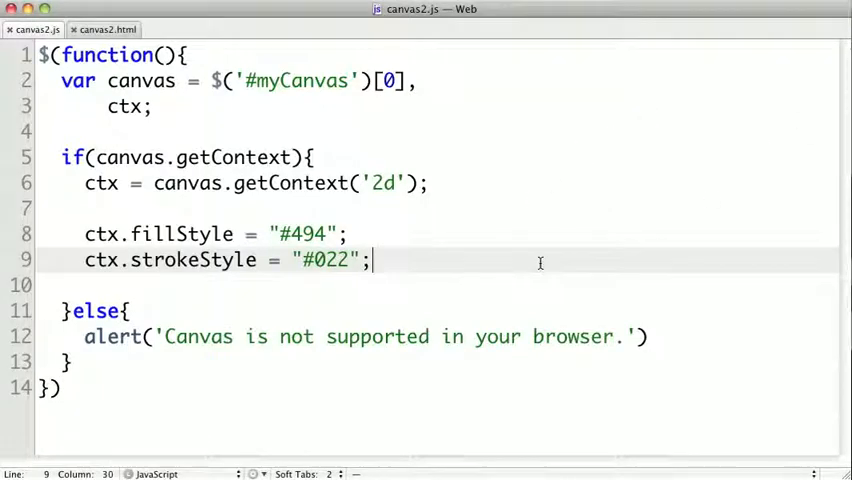
type("ctx.beginPath();")
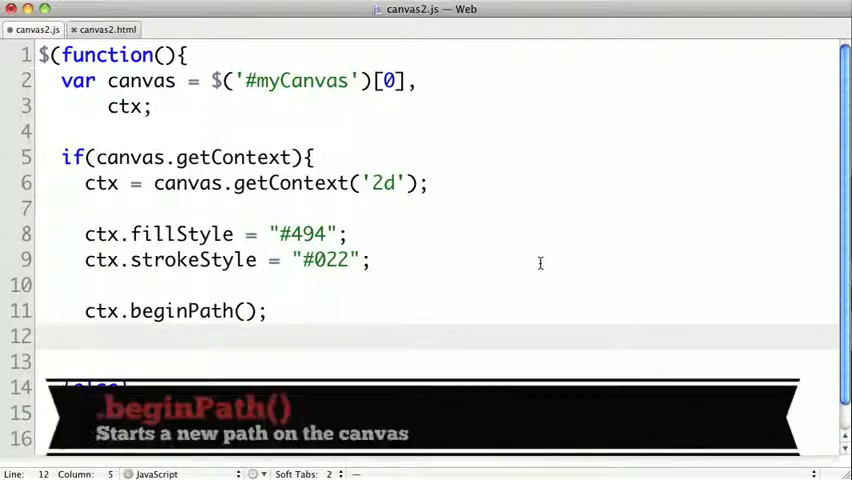
mouse_move(318, 350)
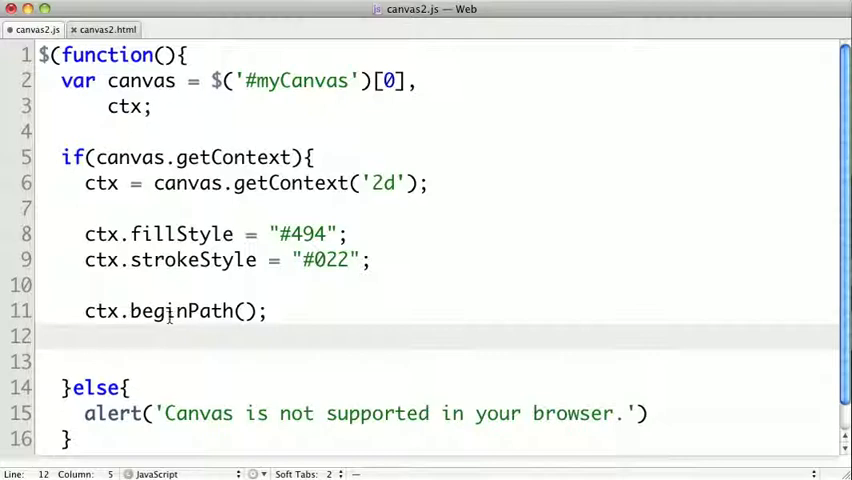
mouse_move(285, 312)
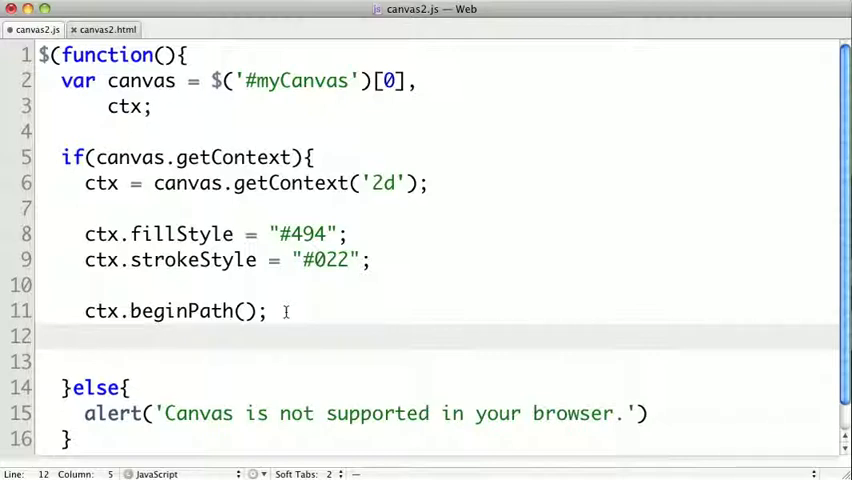
Step: Draw path lines to (400,200), (400,300) and back to (300,200) after beginPath
key("Return")
type("ctx.moveTo(300, 200);")
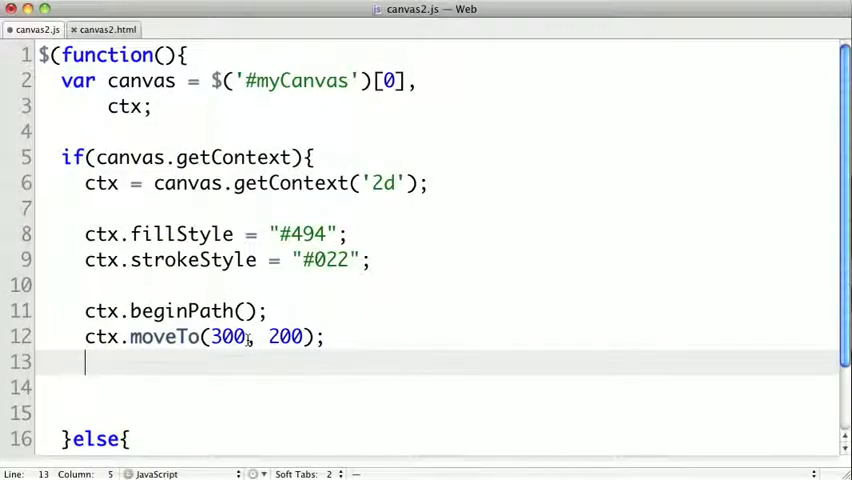
type("ctx.lineTo(400, 200);")
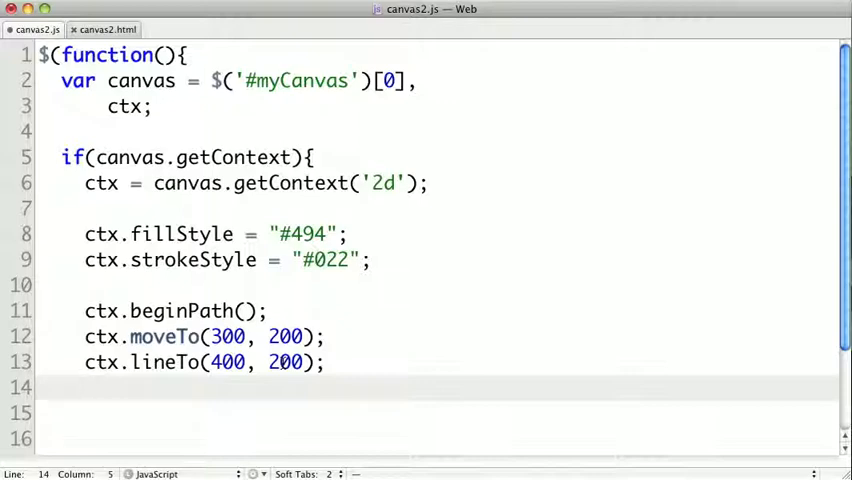
type("ctx.lineTo(400, 300);")
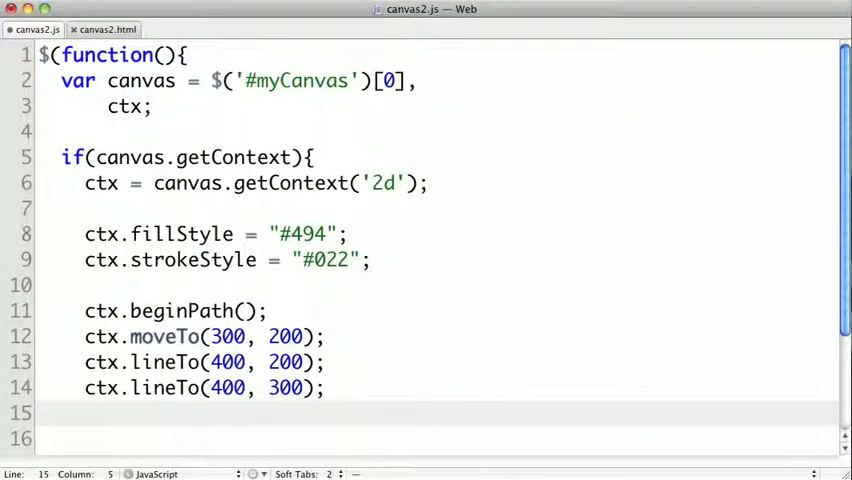
type("ctx.lineTo(300, 200);")
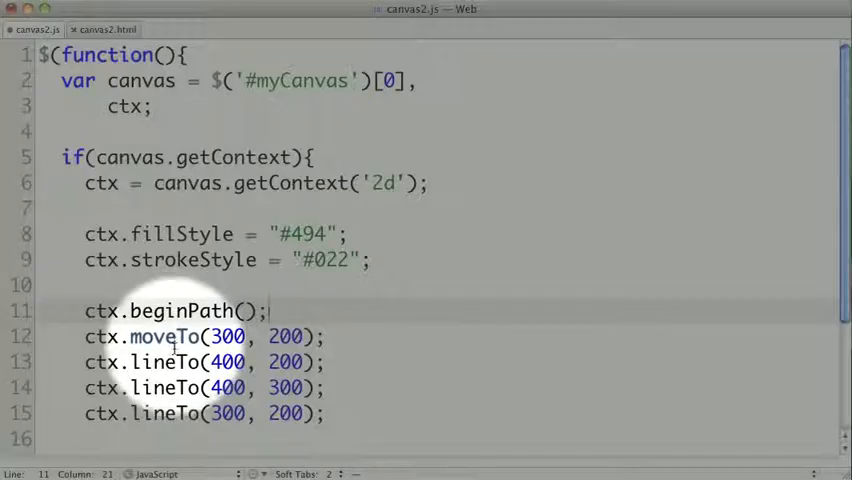
key("enter")
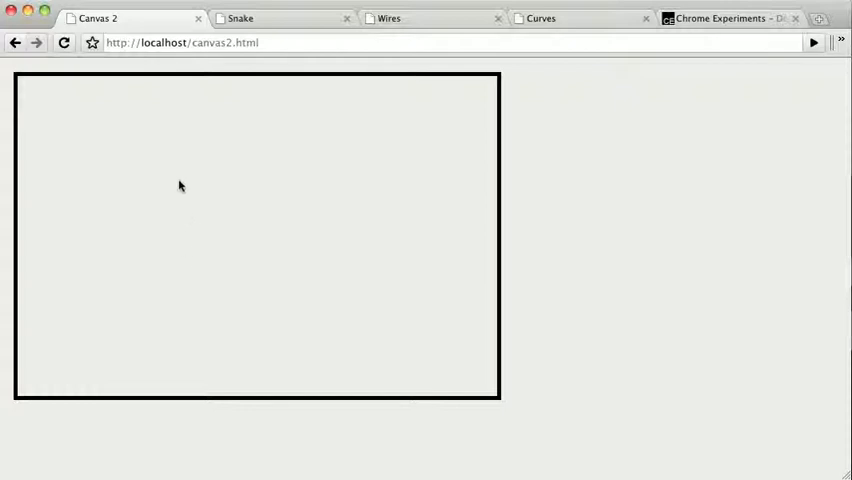
mouse_move(209, 135)
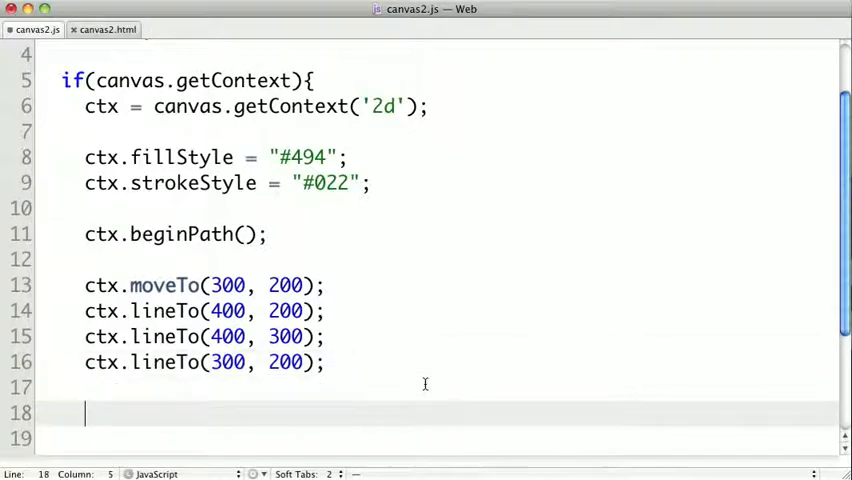
Step: Type ctx.stroke() below the triangle path
type("ct")
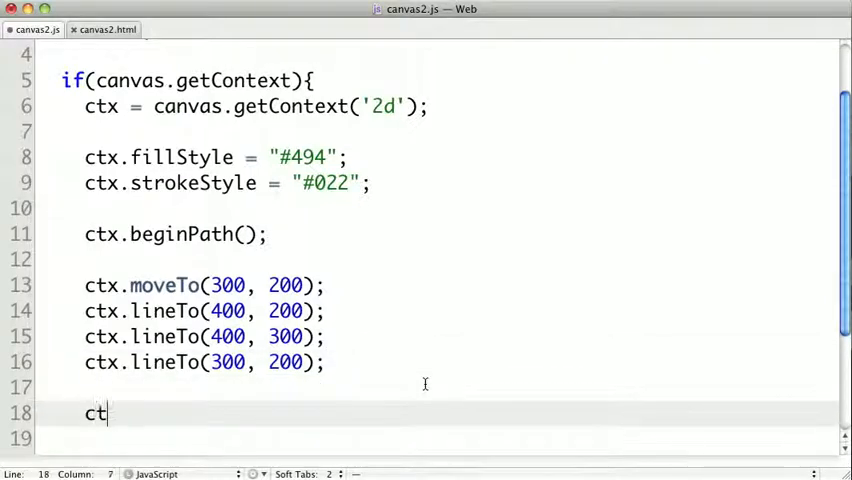
type("x.strok")
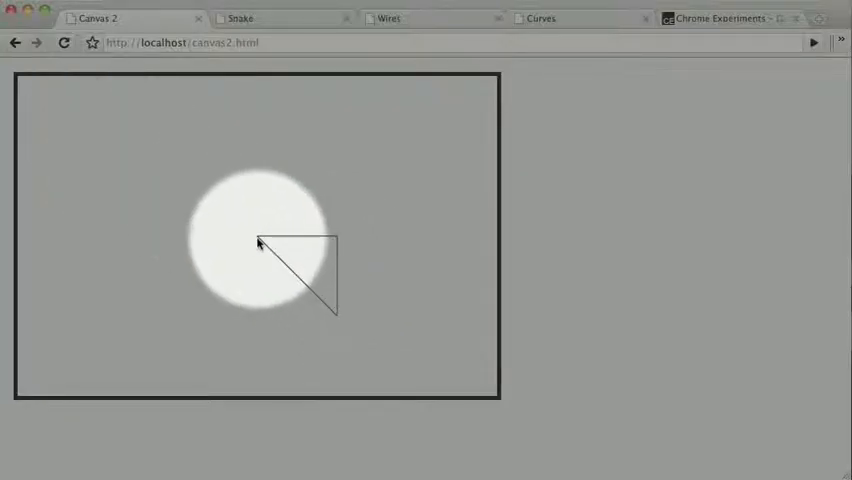
mouse_move(335, 245)
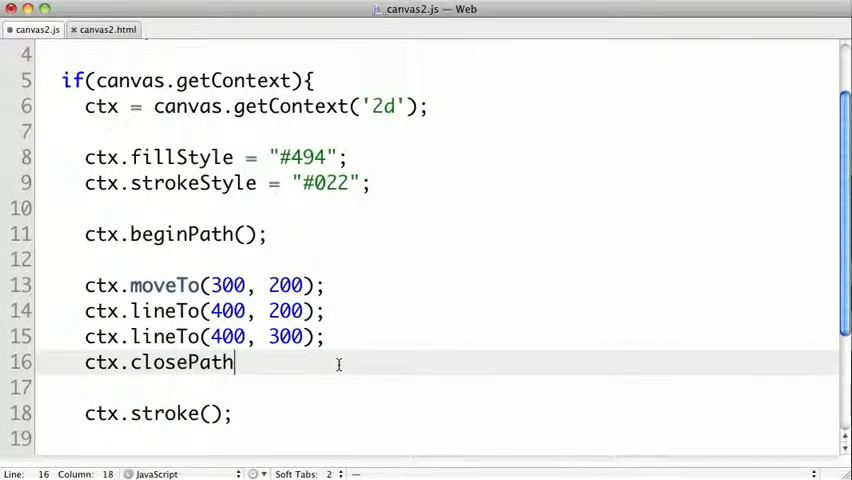
Step: Replace the last lineTo with ctx.closePath() and add ctx.fill() after stroke()
type("();")
left_click(450, 438)
type("ctx")
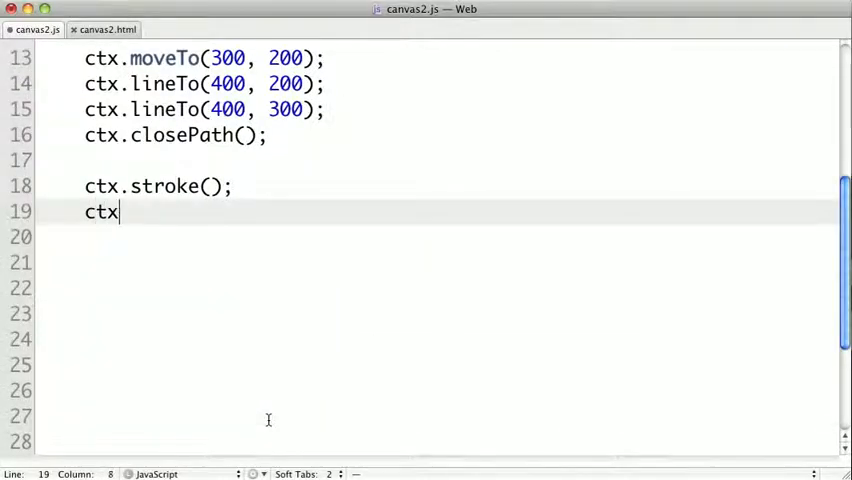
type(".fill()")
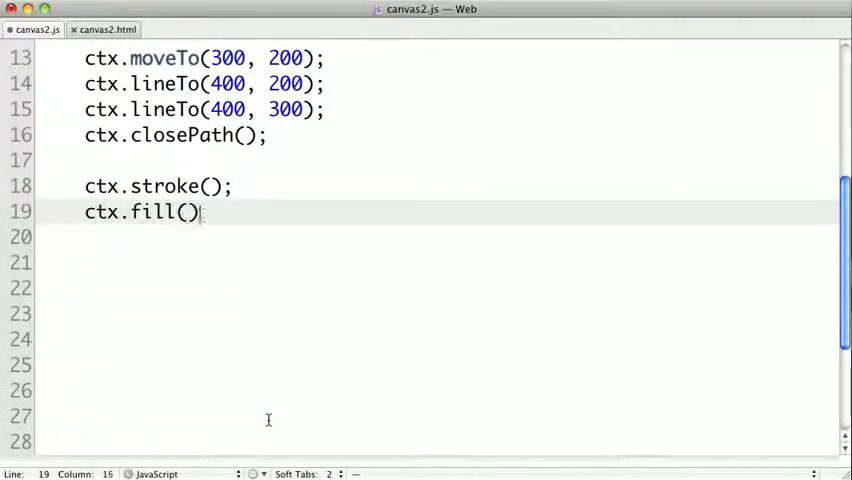
type(";")
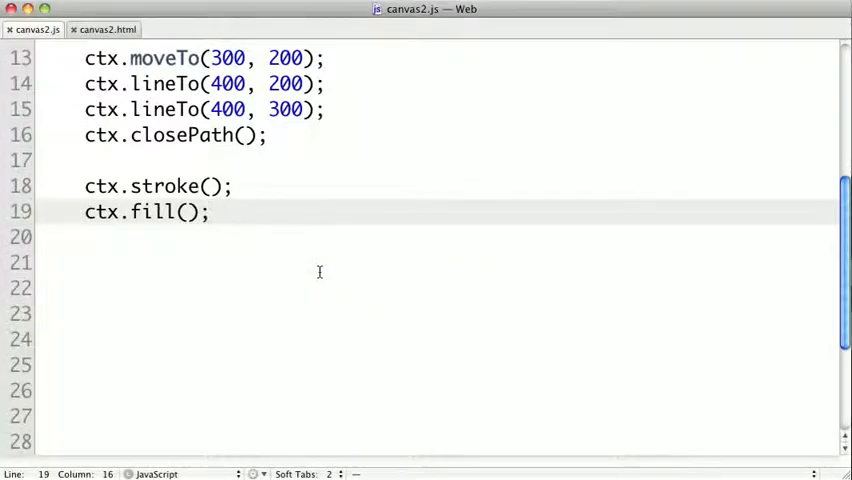
left_click(206, 211)
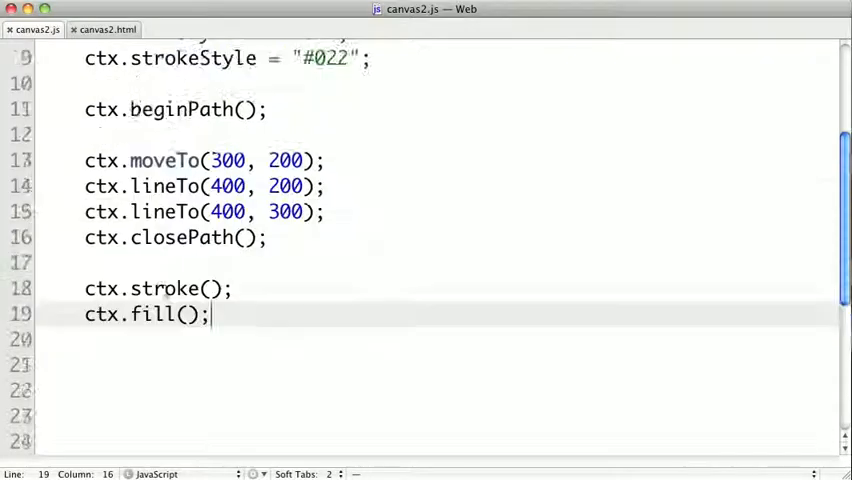
Step: Add ctx.lineWidth = 10 after the stroke style
scroll("up", 3)
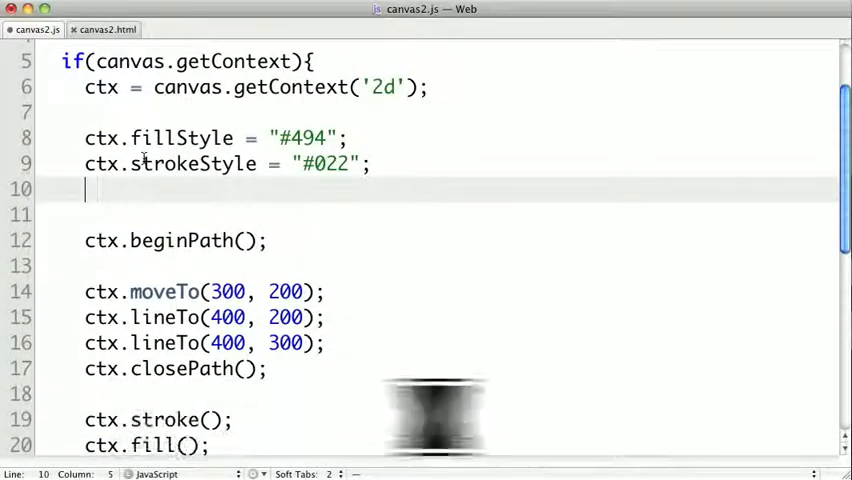
type("ctx.lineWidth = 10;")
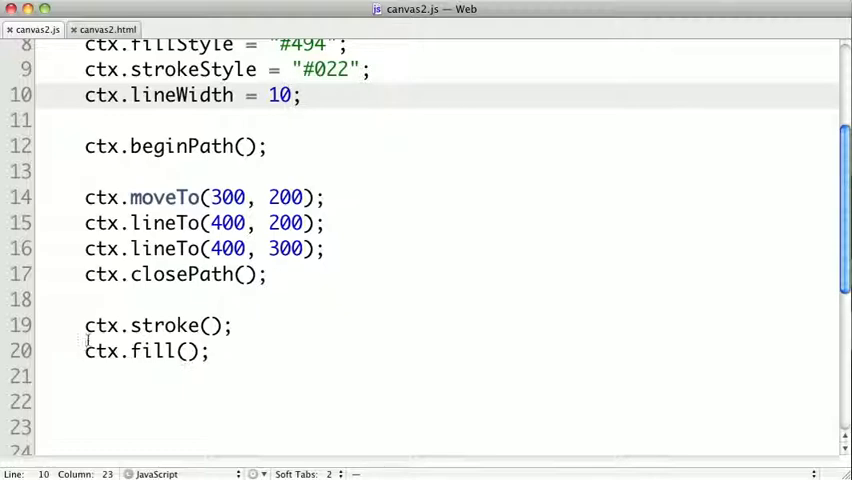
Step: Prefix ctx.stroke() and ctx.closePath() with // to comment them out
type("//")
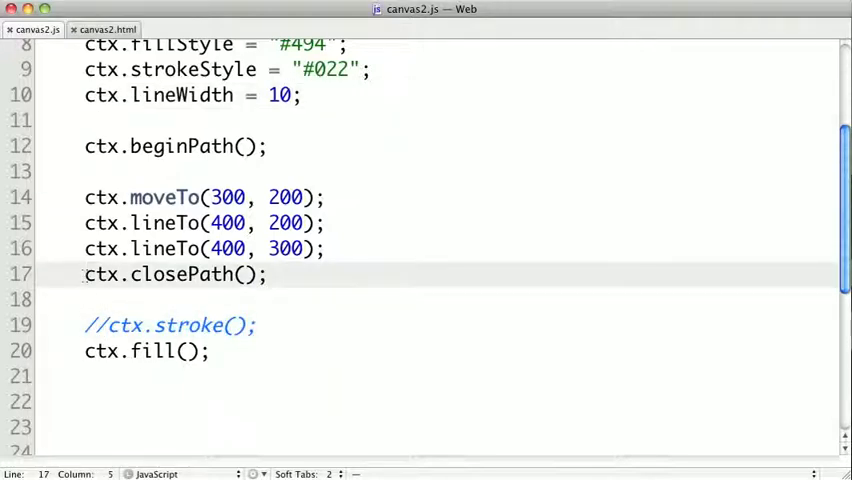
type("//")
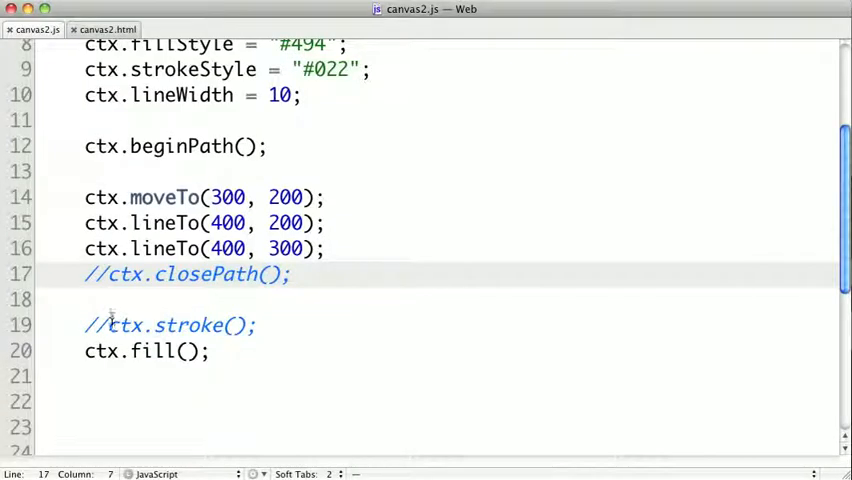
left_click(100, 325)
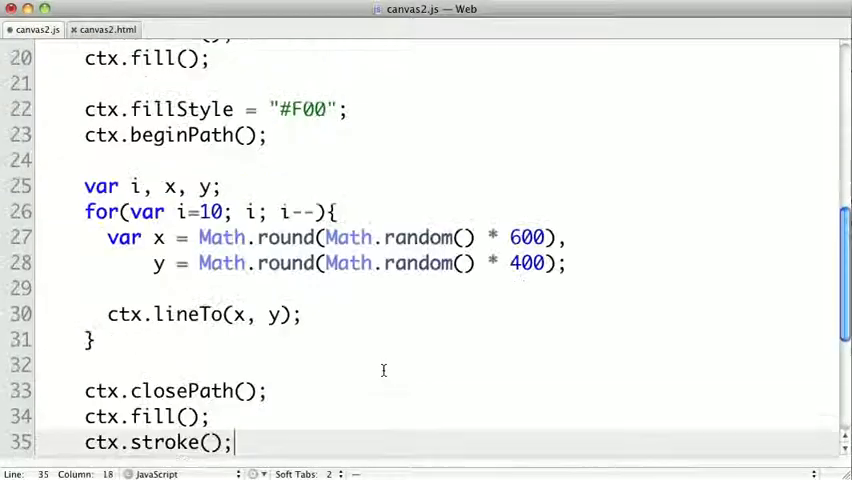
Step: Scroll through the red ten-point random polygon code in canvas2.js
scroll("up", 3)
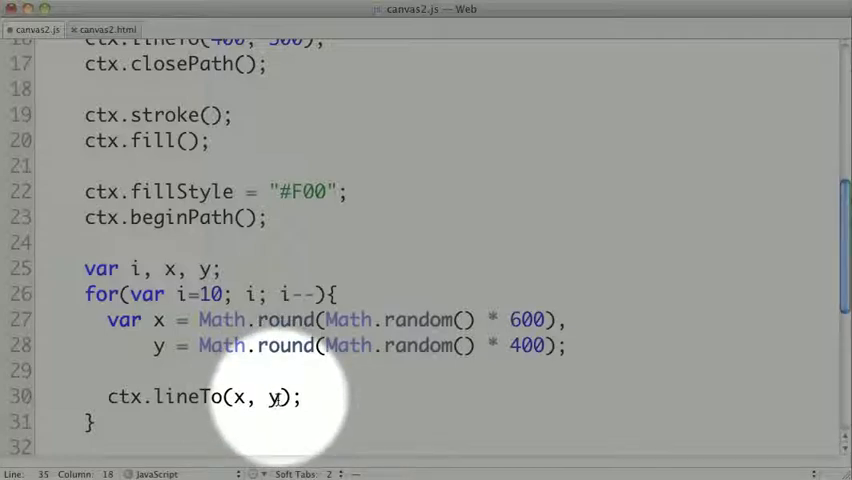
scroll("down", 3)
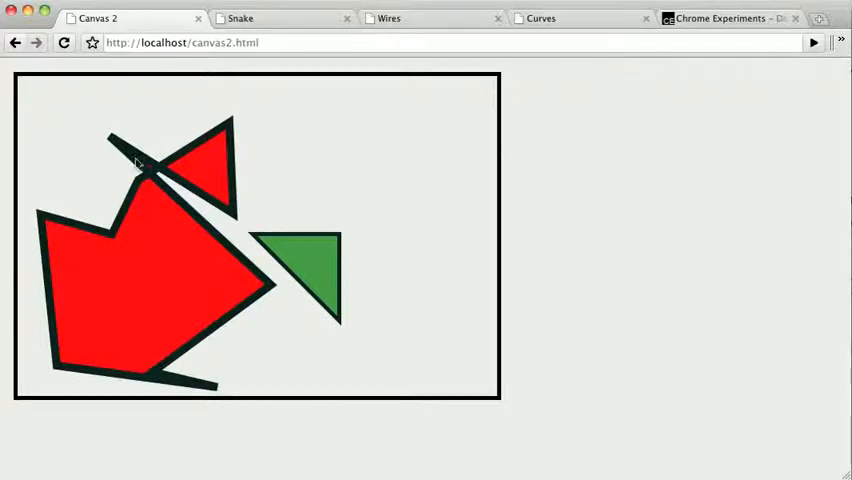
mouse_move(152, 178)
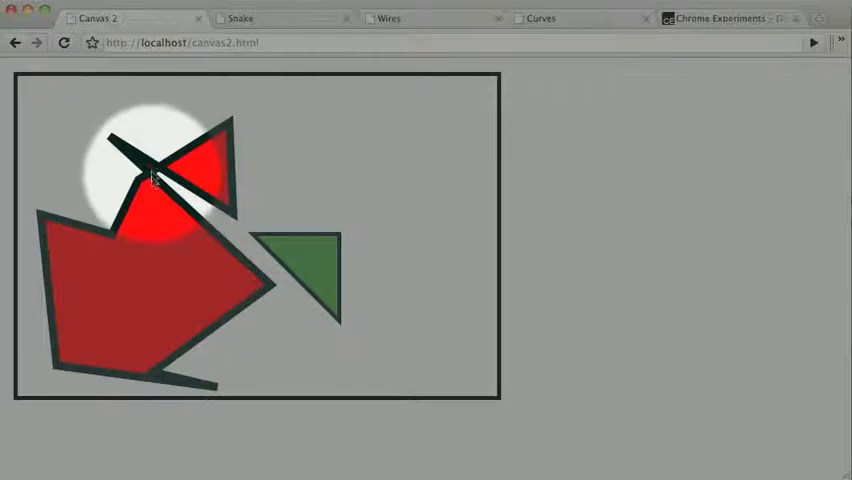